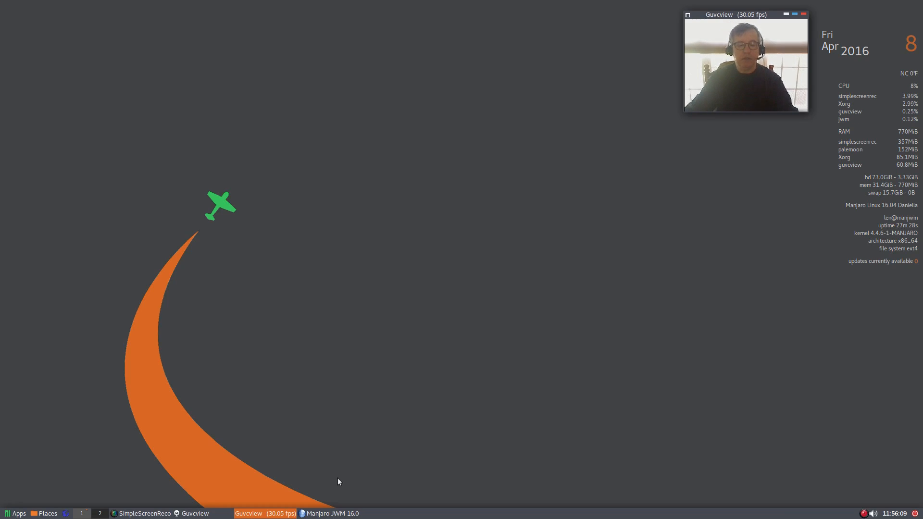
mouse_move(350, 296)
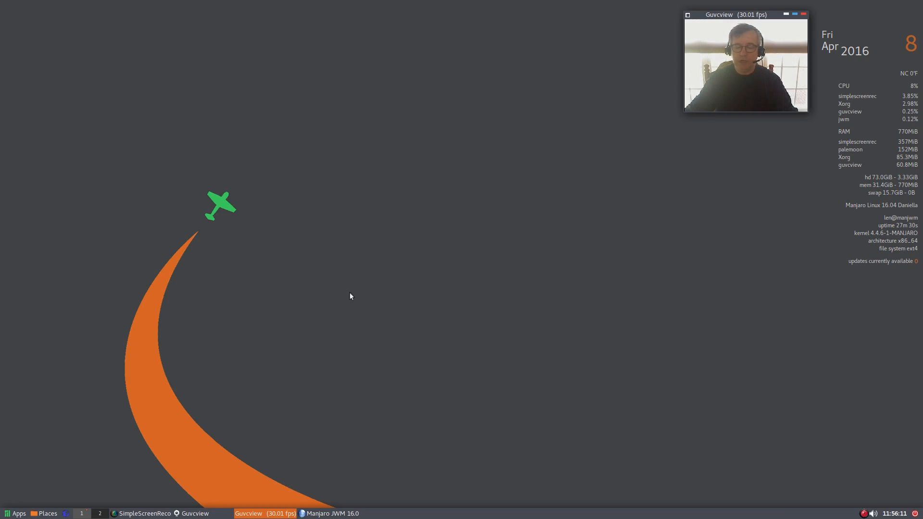
mouse_move(481, 257)
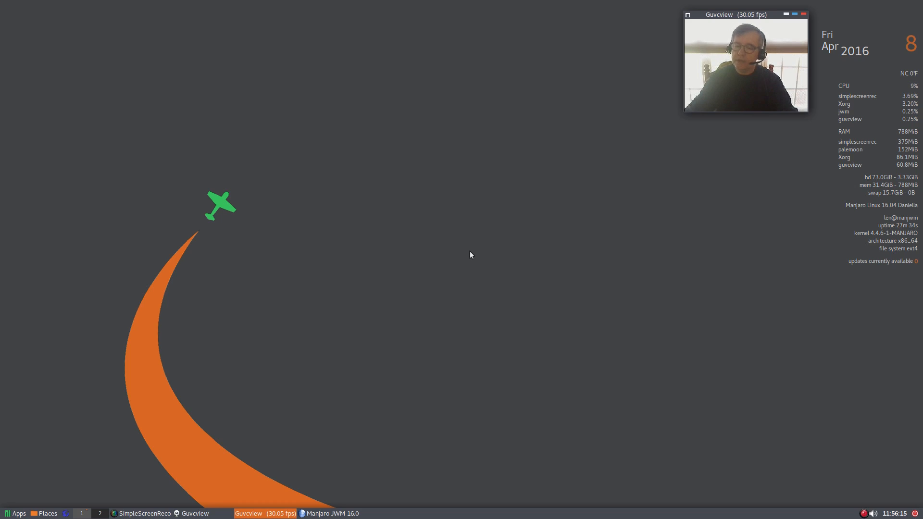
mouse_move(500, 298)
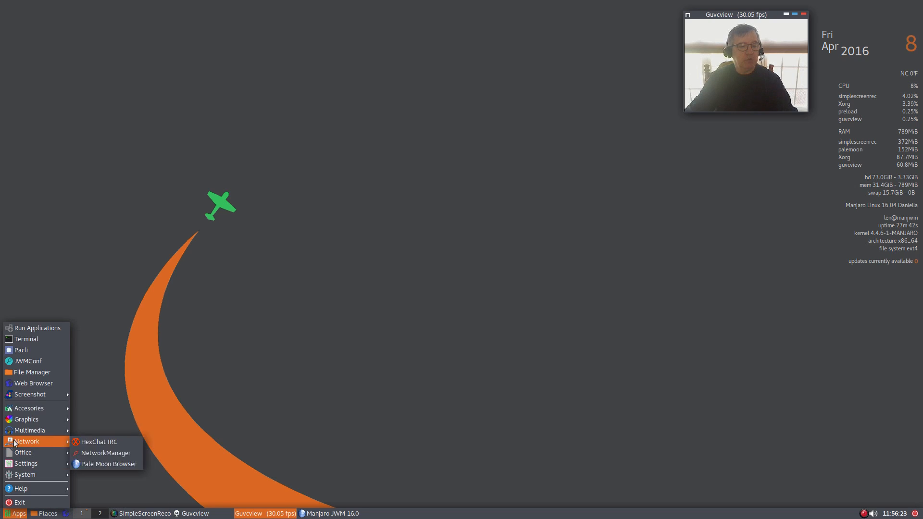
mouse_move(29, 408)
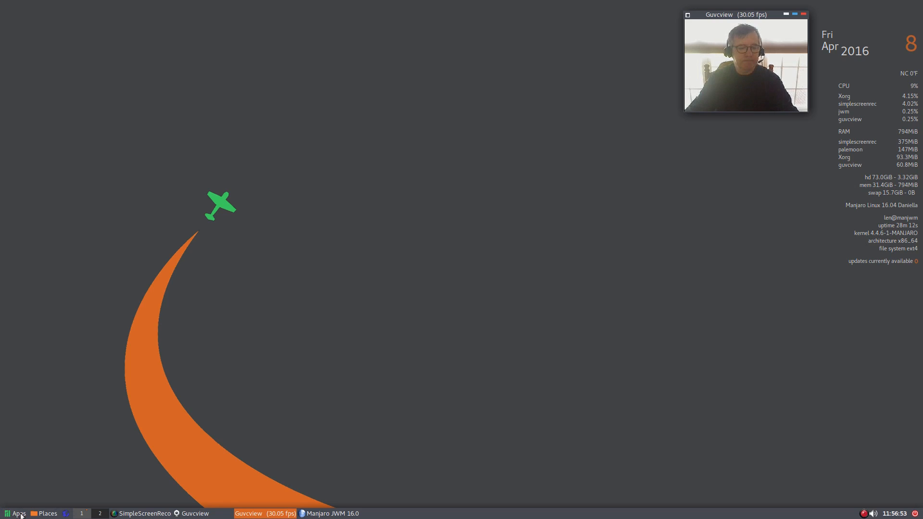
- Open the home folder from Places in PCManFM and scroll down through its contents
left_click(15, 514)
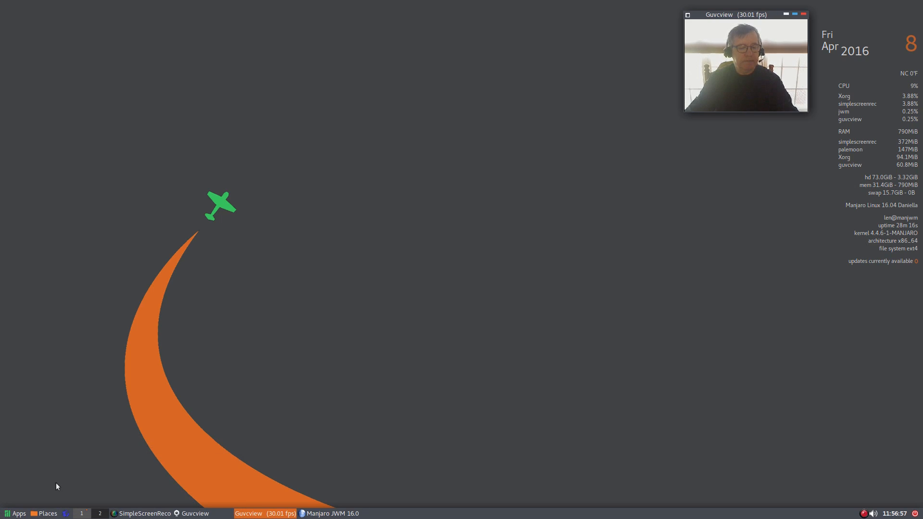
left_click(46, 513)
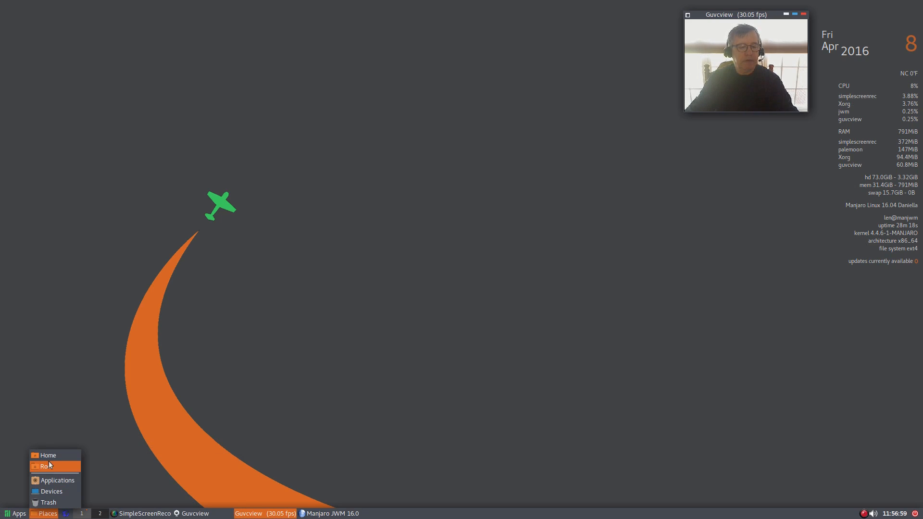
left_click(48, 454)
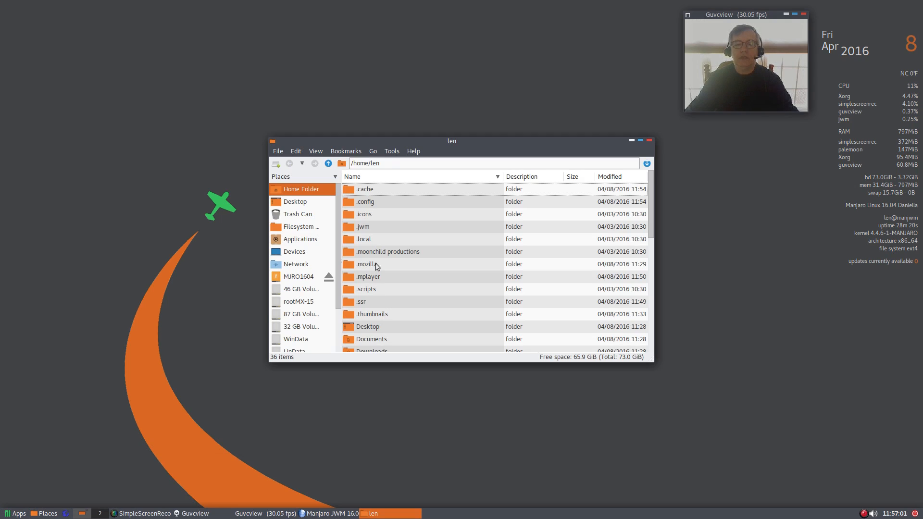
mouse_move(371, 279)
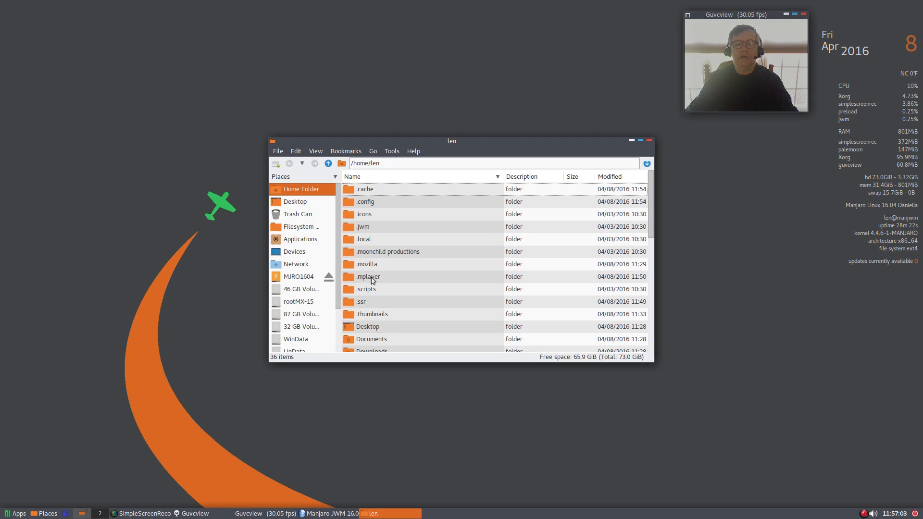
scroll("down", 3)
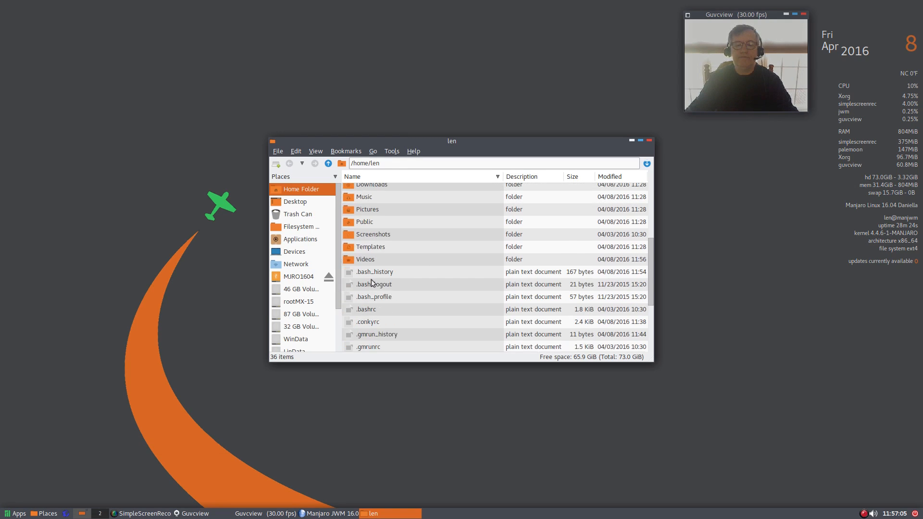
double_click(367, 321)
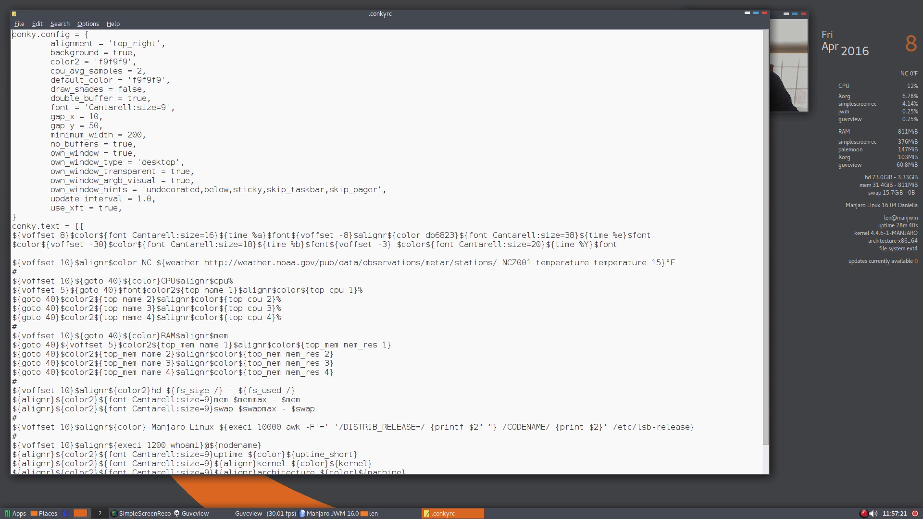
scroll("down", 3)
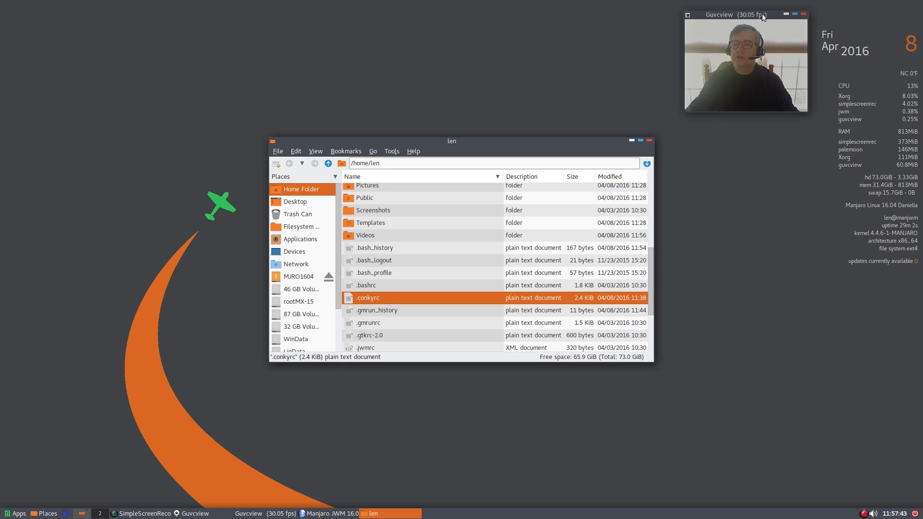
- Close the home folder window, browse the Apps menu's Office category, then show the Places list
left_click(650, 140)
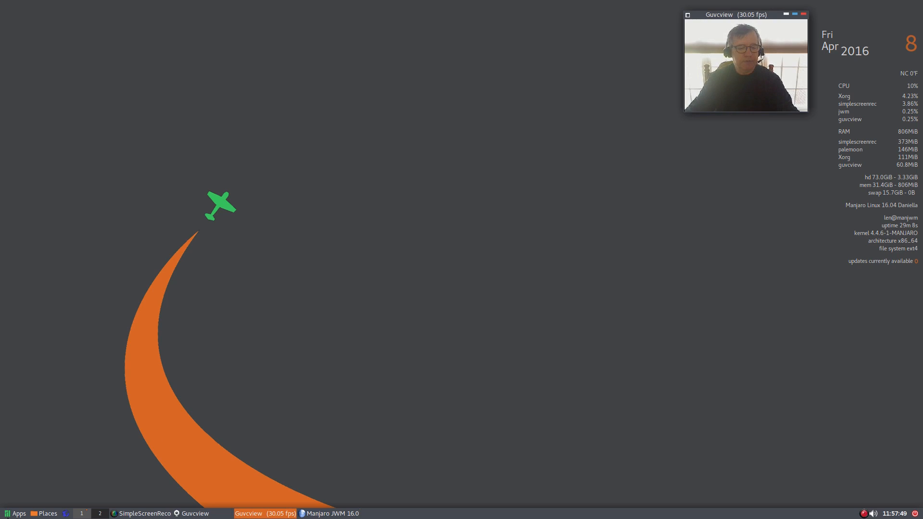
left_click(17, 513)
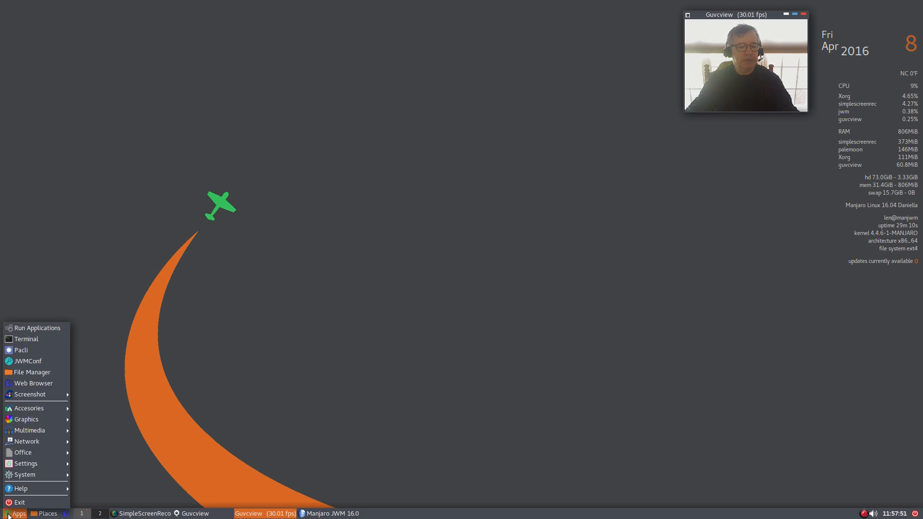
left_click(23, 452)
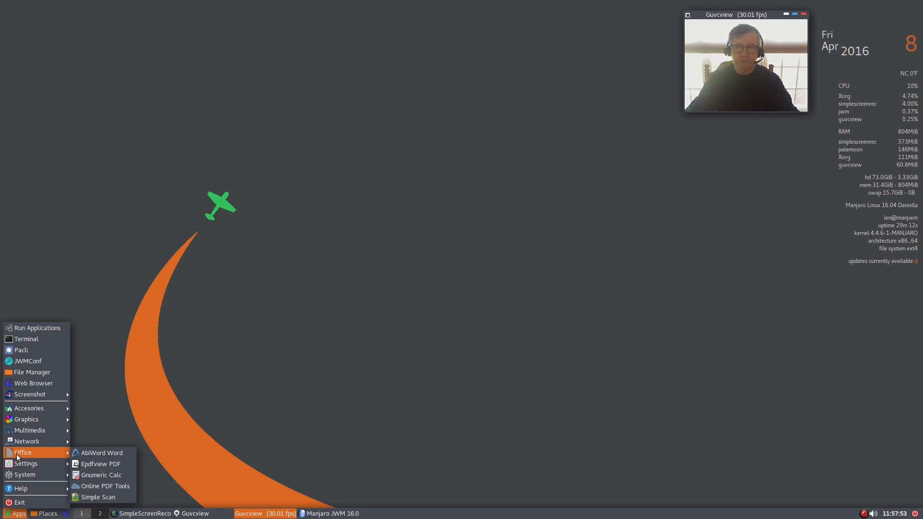
mouse_move(28, 430)
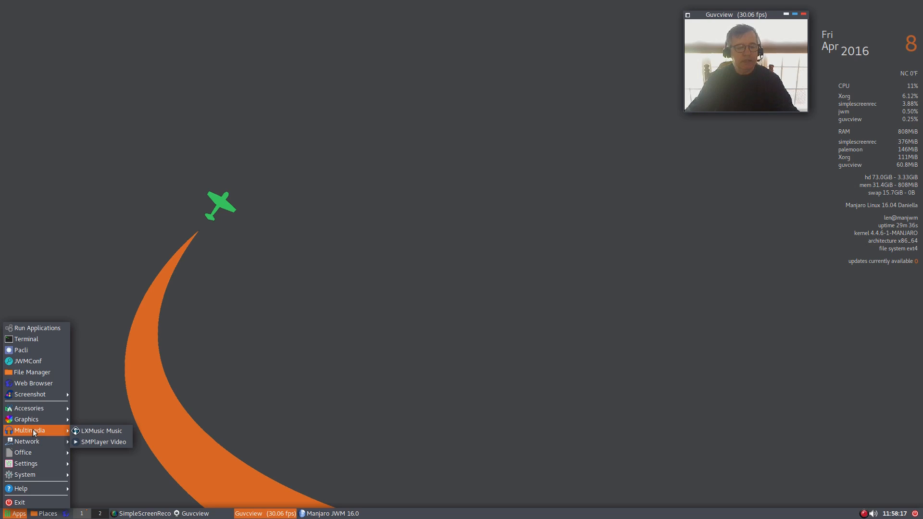
mouse_move(103, 441)
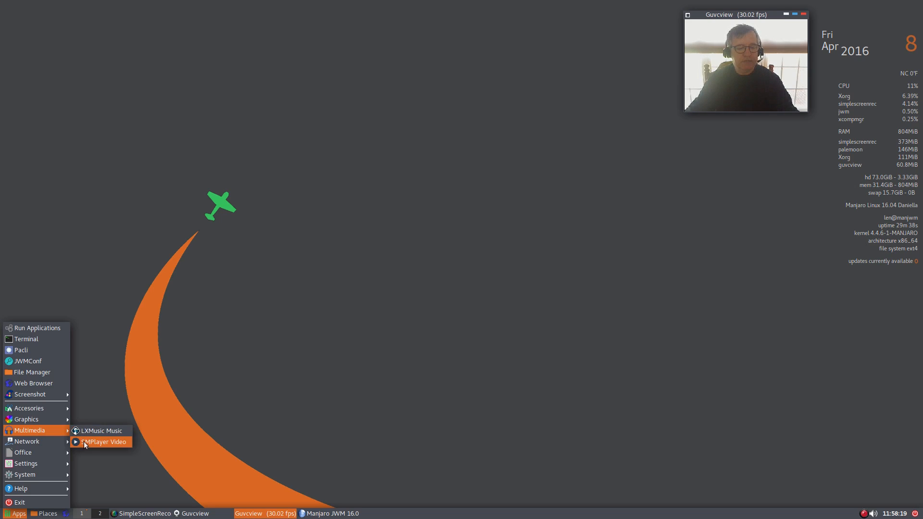
left_click(46, 513)
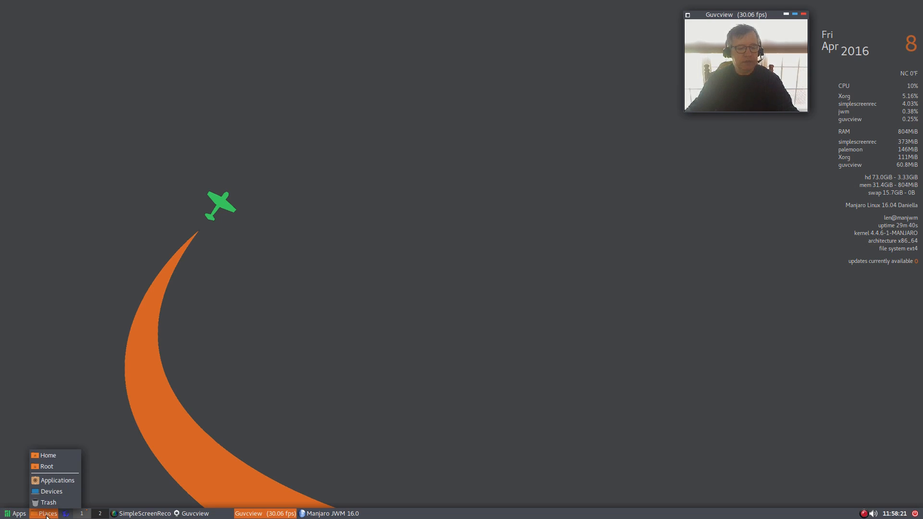
left_click(57, 480)
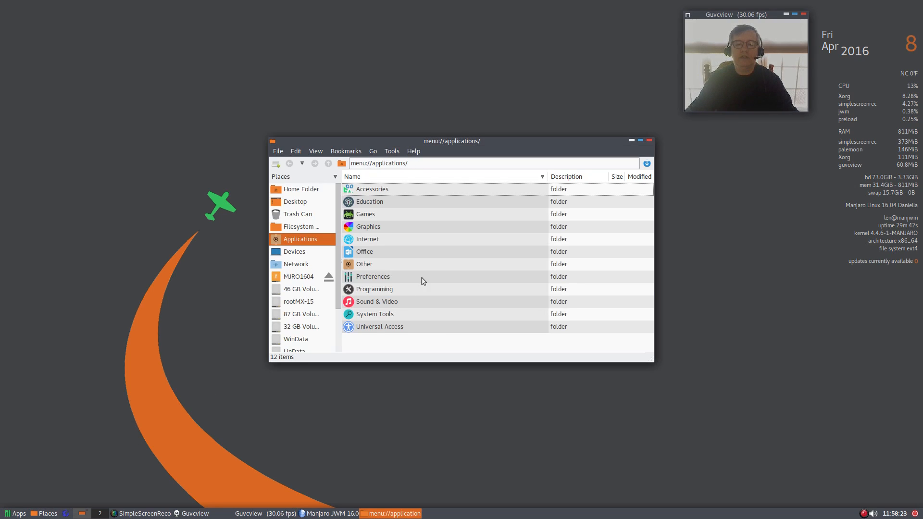
double_click(377, 301)
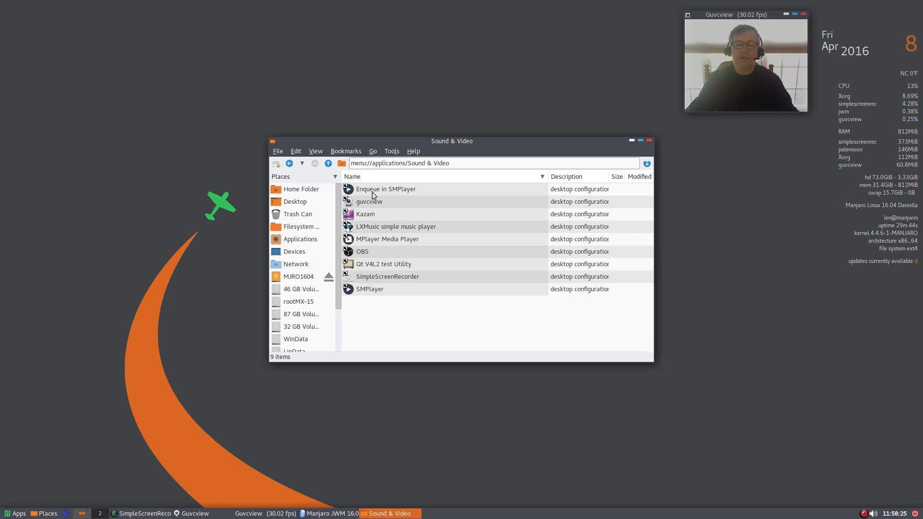
mouse_move(371, 209)
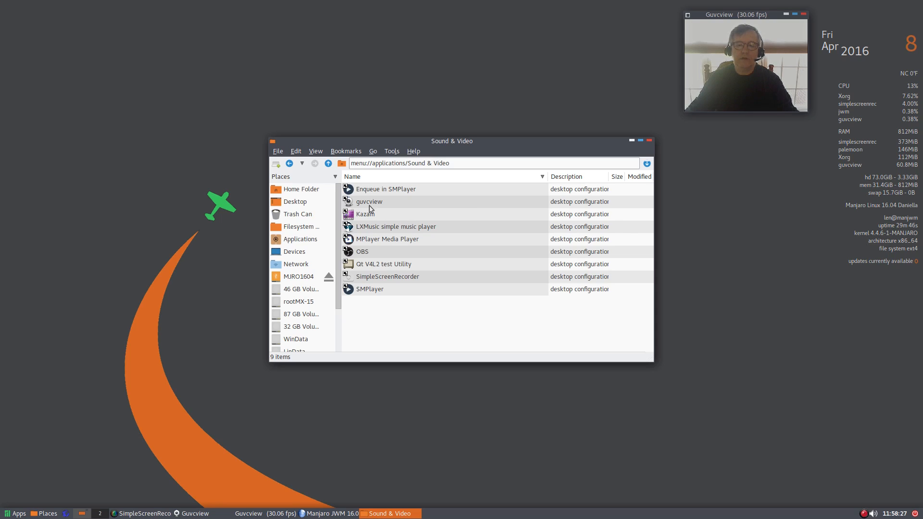
mouse_move(363, 241)
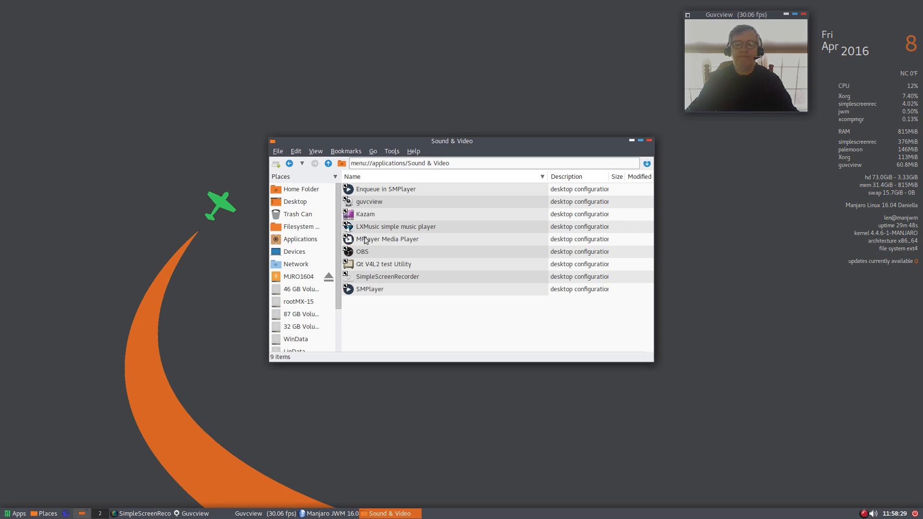
mouse_move(360, 255)
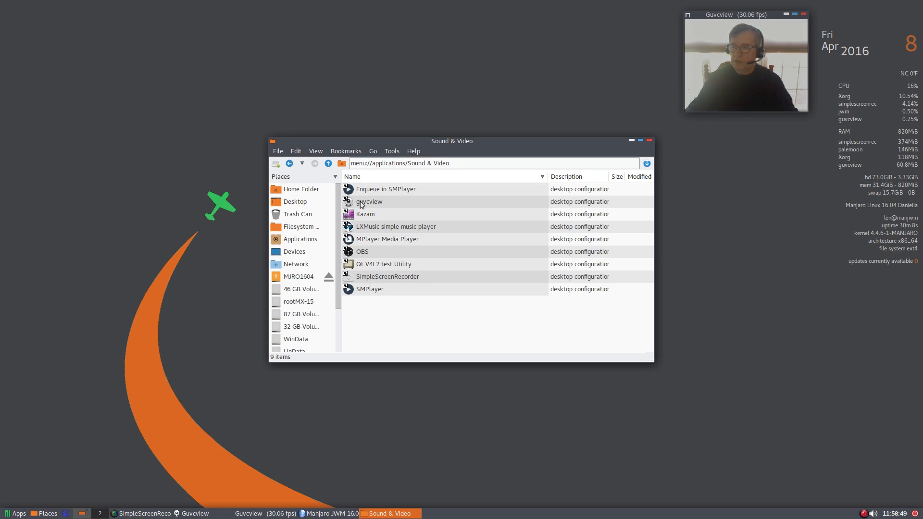
mouse_move(294, 251)
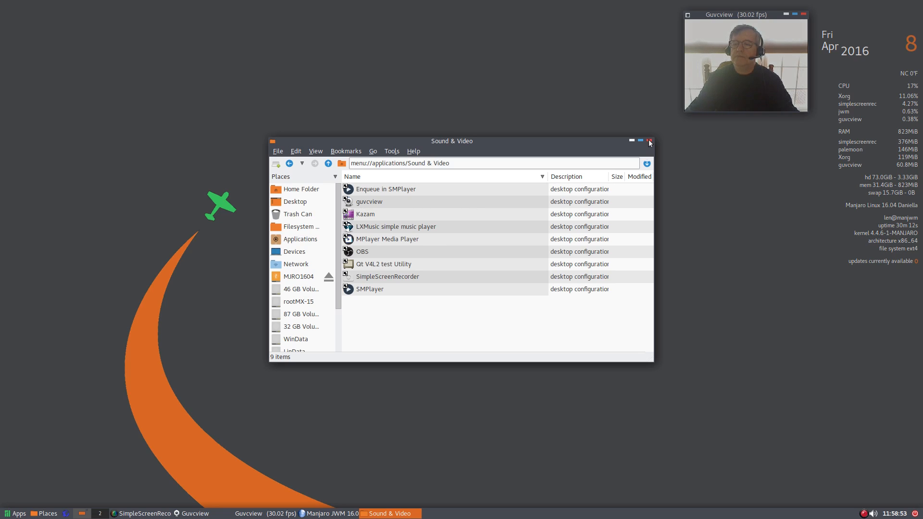
left_click(649, 143)
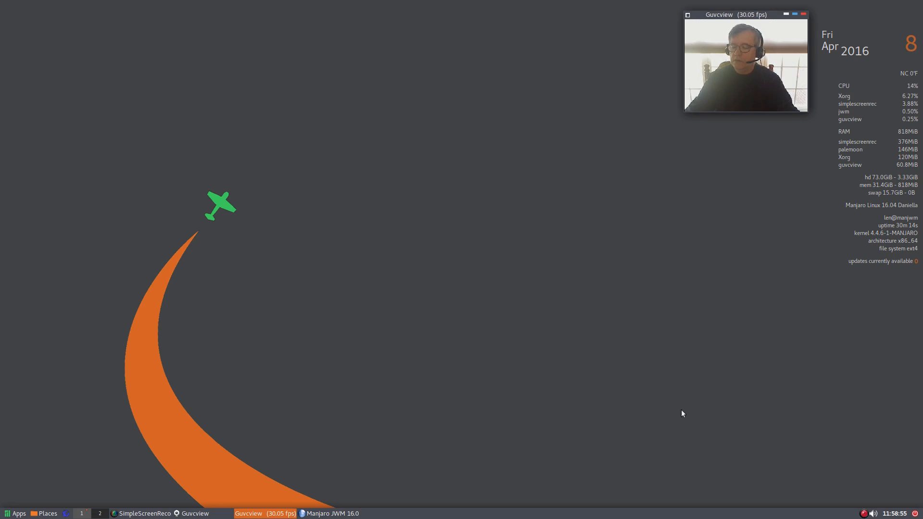
mouse_move(255, 501)
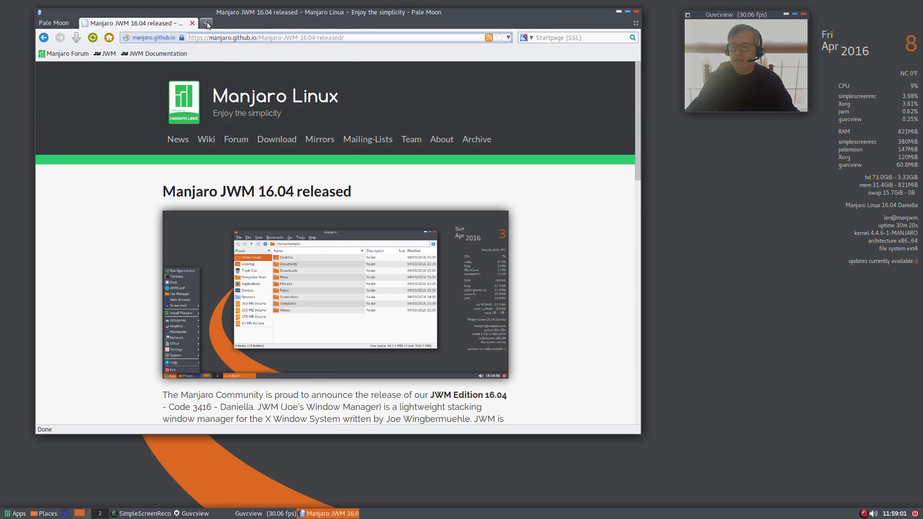
mouse_move(206, 23)
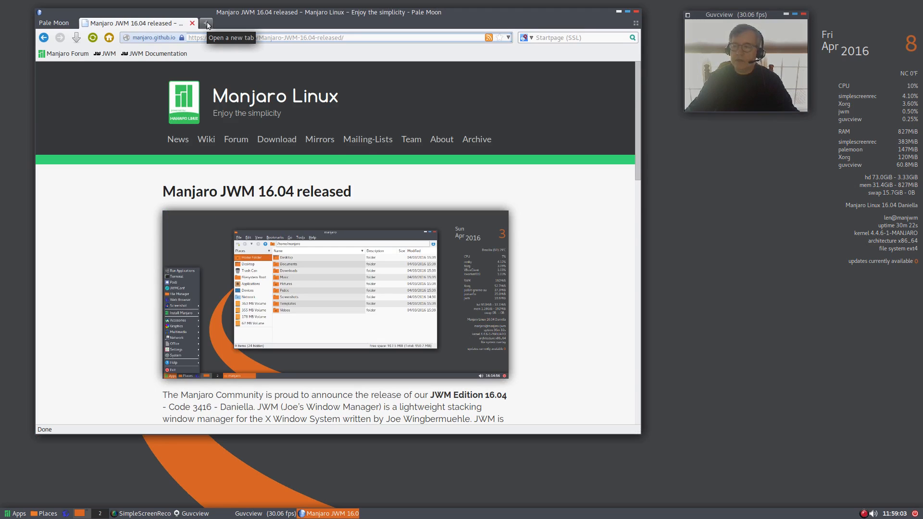
- In a new tab visit the Manjaro download page and forum, then close Pale Moon
left_click(207, 24)
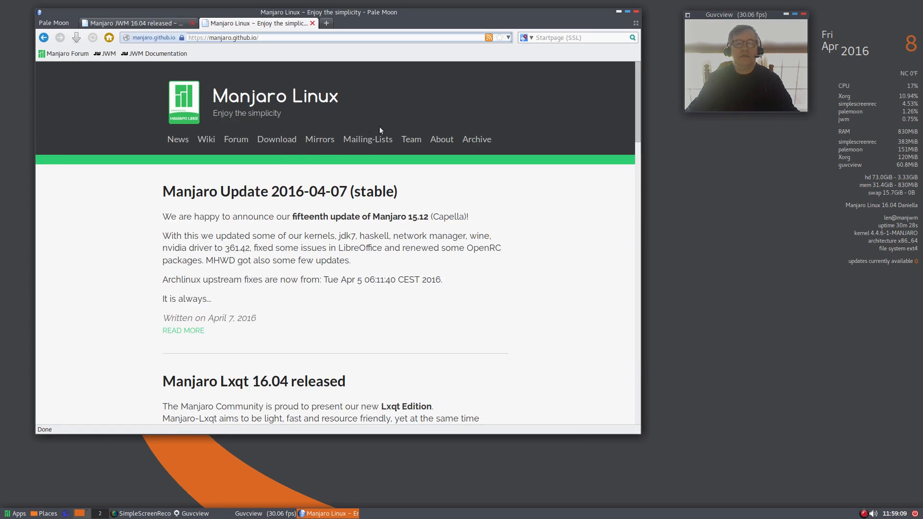
left_click(275, 139)
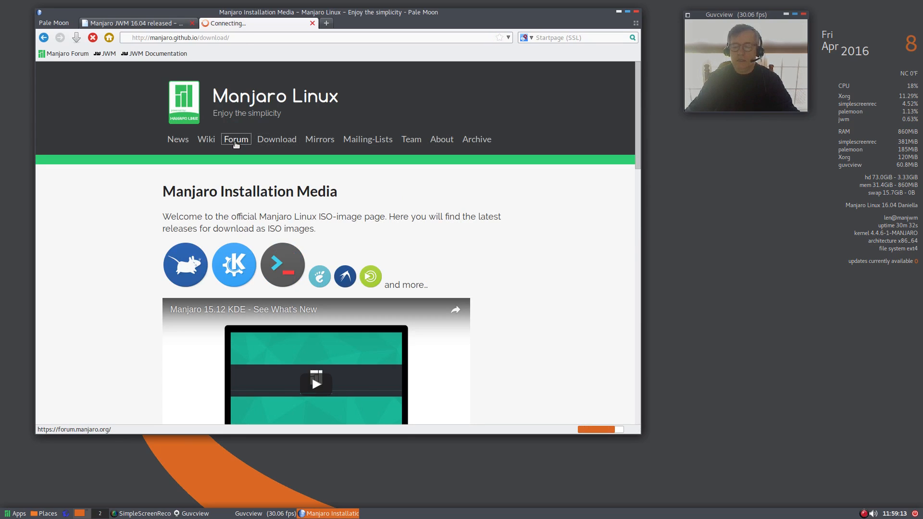
left_click(236, 138)
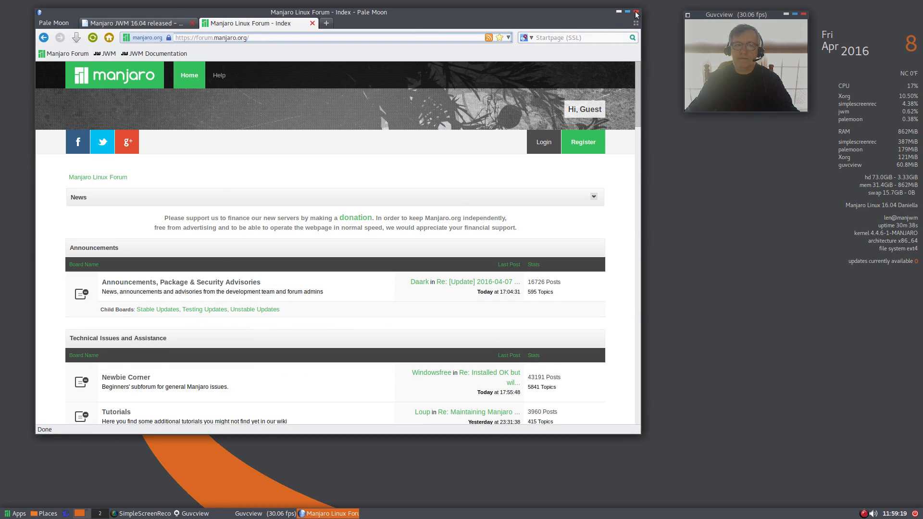
left_click(635, 11)
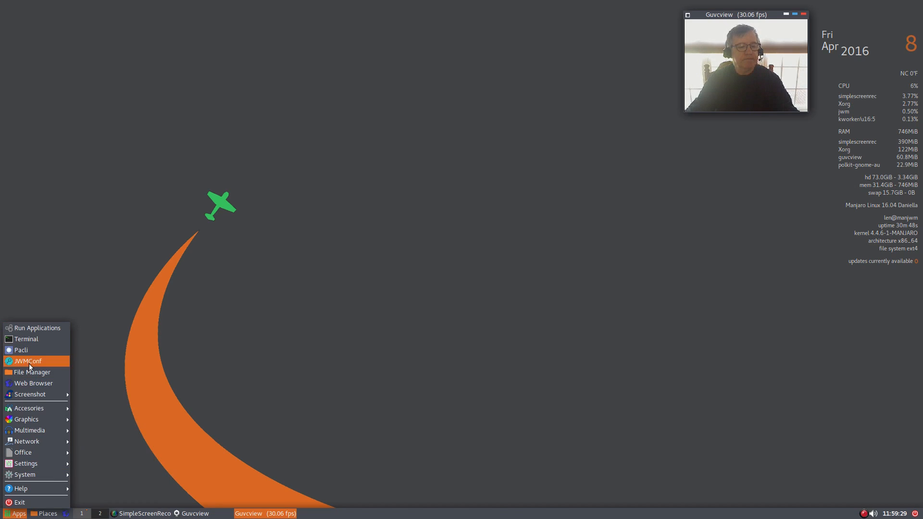
mouse_move(28, 407)
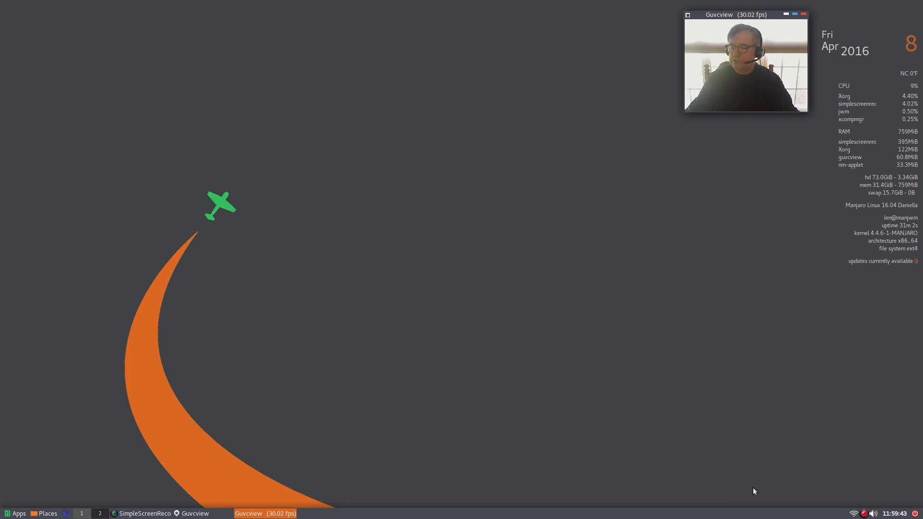
mouse_move(822, 459)
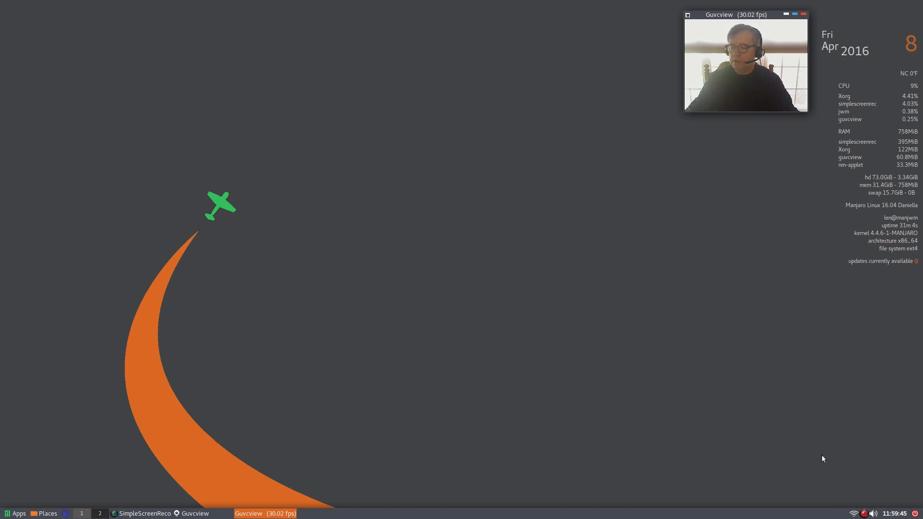
mouse_move(491, 277)
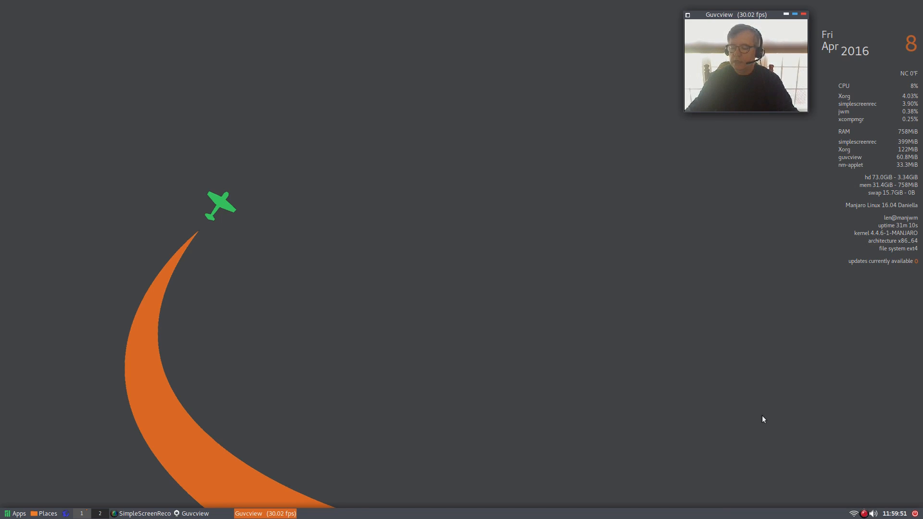
mouse_move(431, 353)
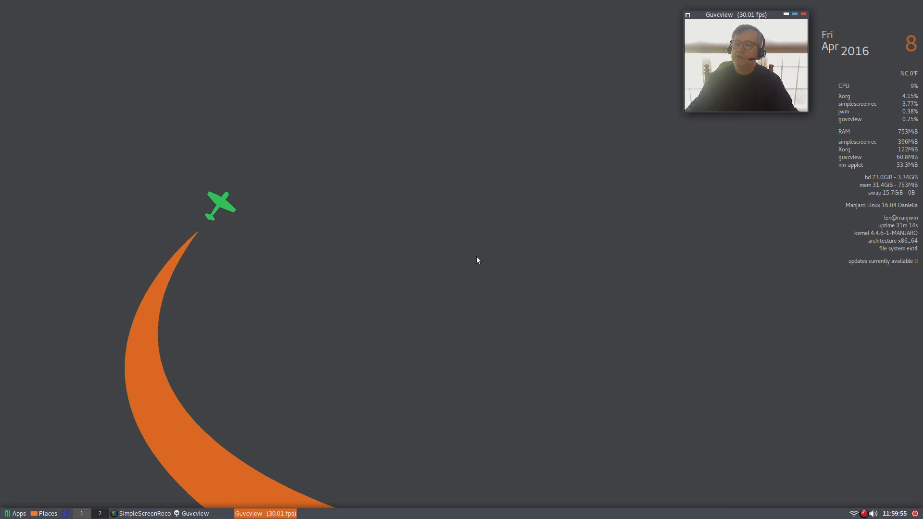
mouse_move(476, 406)
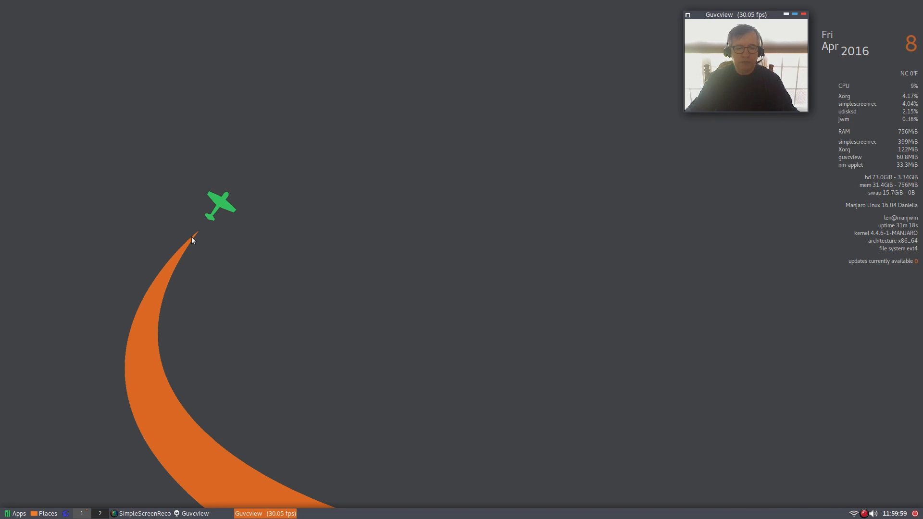
mouse_move(382, 268)
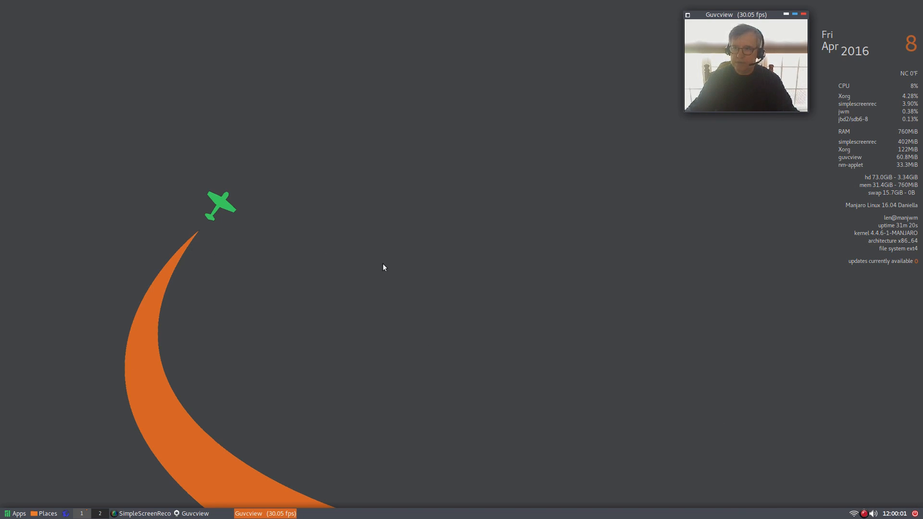
mouse_move(375, 207)
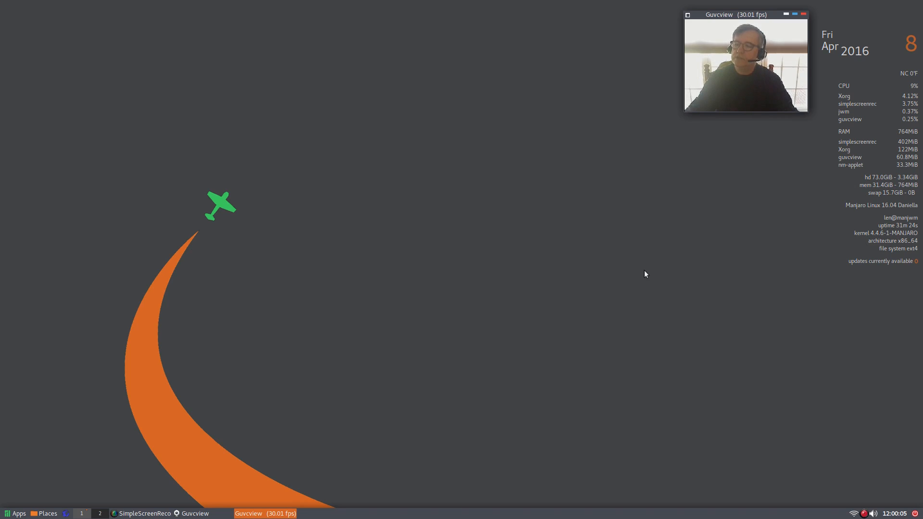
mouse_move(528, 283)
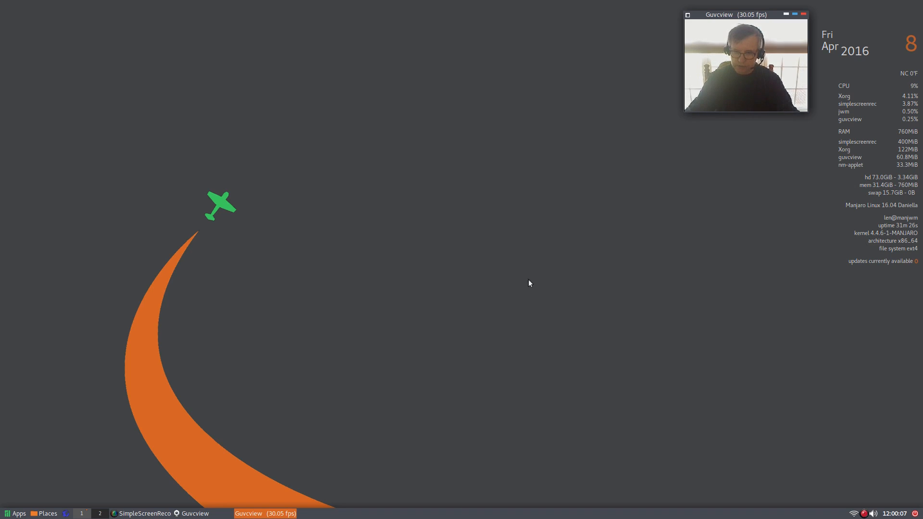
mouse_move(208, 230)
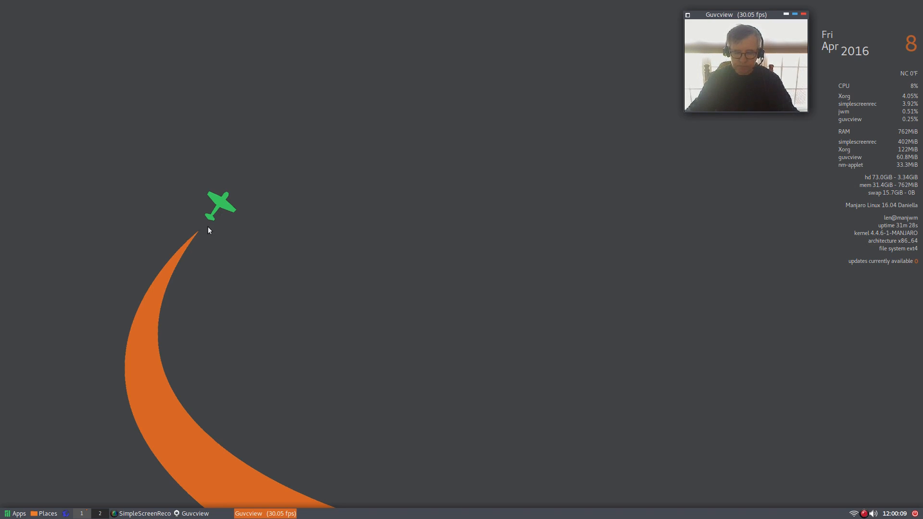
mouse_move(203, 229)
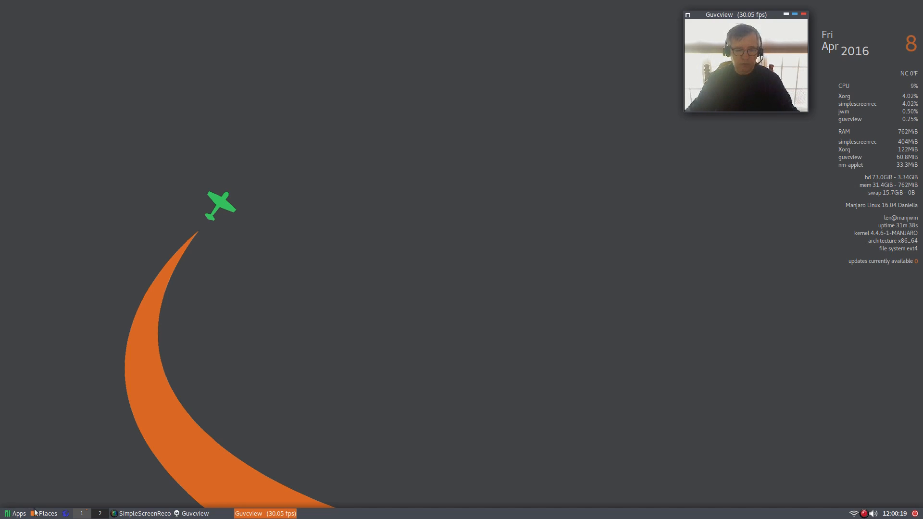
left_click(16, 513)
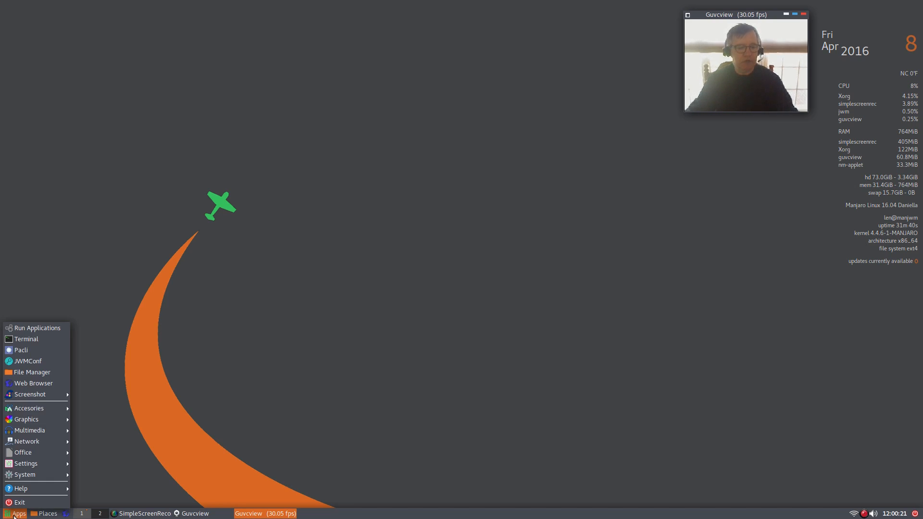
mouse_move(20, 488)
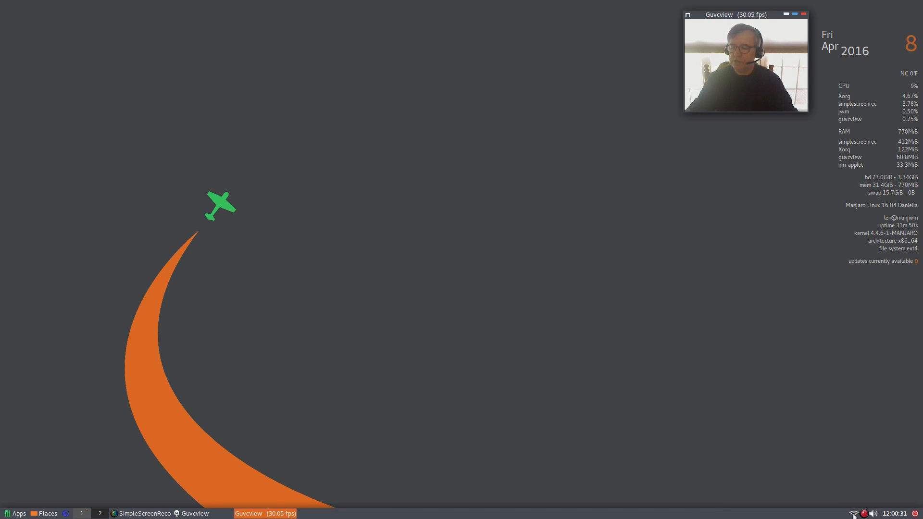
mouse_move(294, 280)
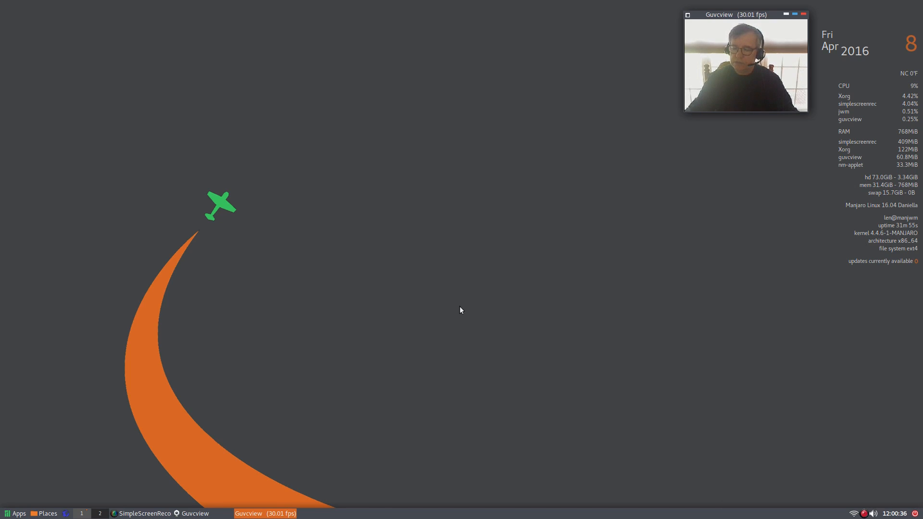
mouse_move(488, 225)
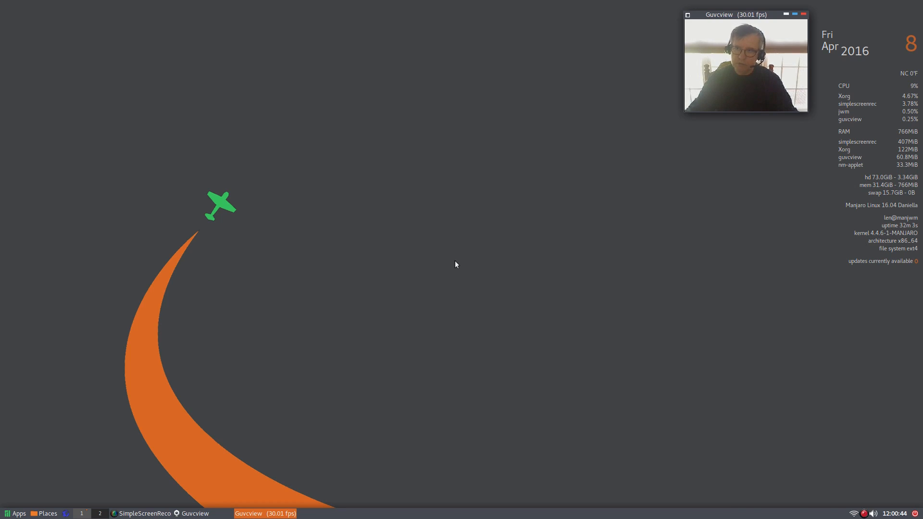
mouse_move(464, 231)
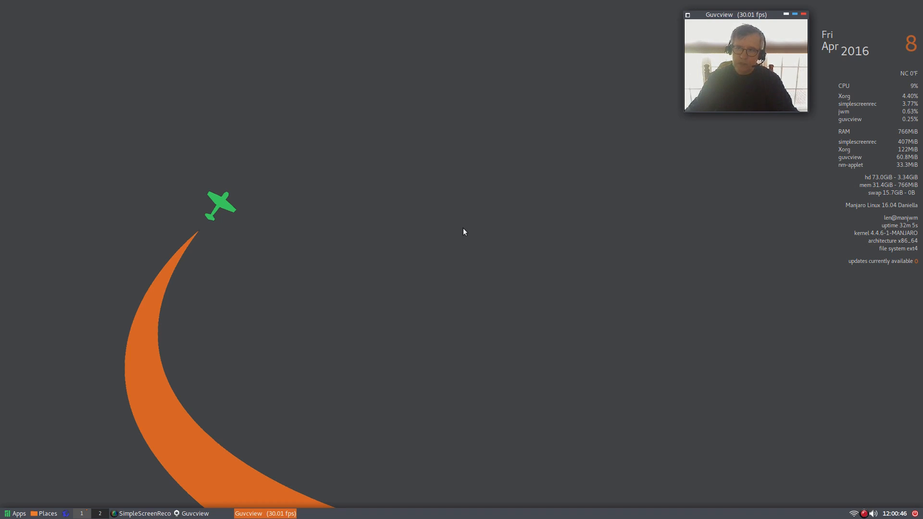
mouse_move(549, 256)
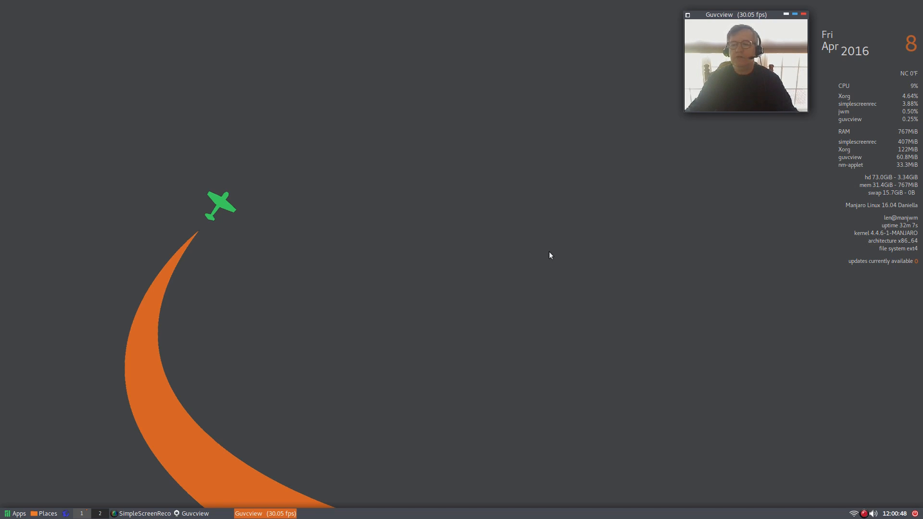
mouse_move(481, 288)
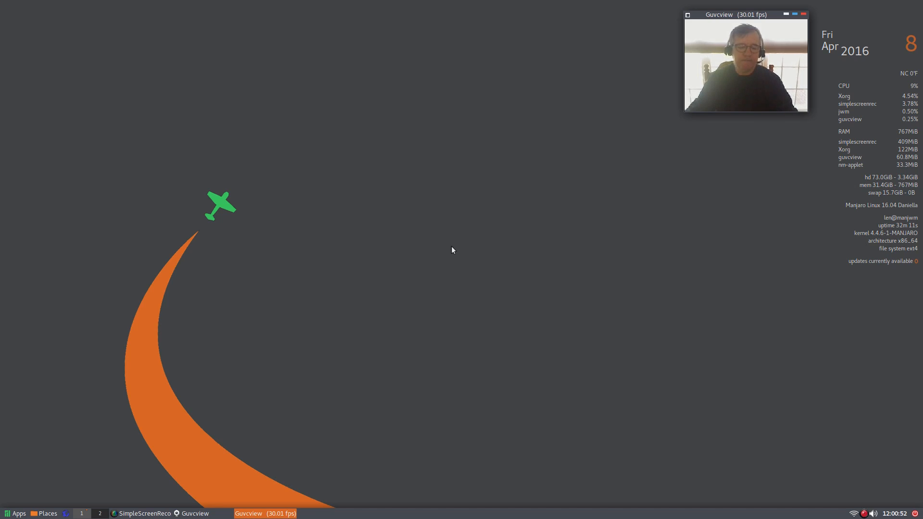
mouse_move(498, 267)
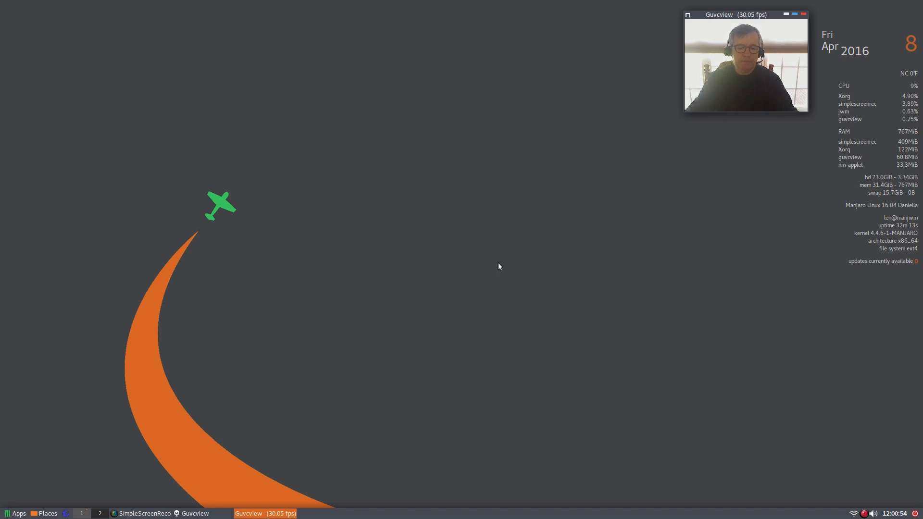